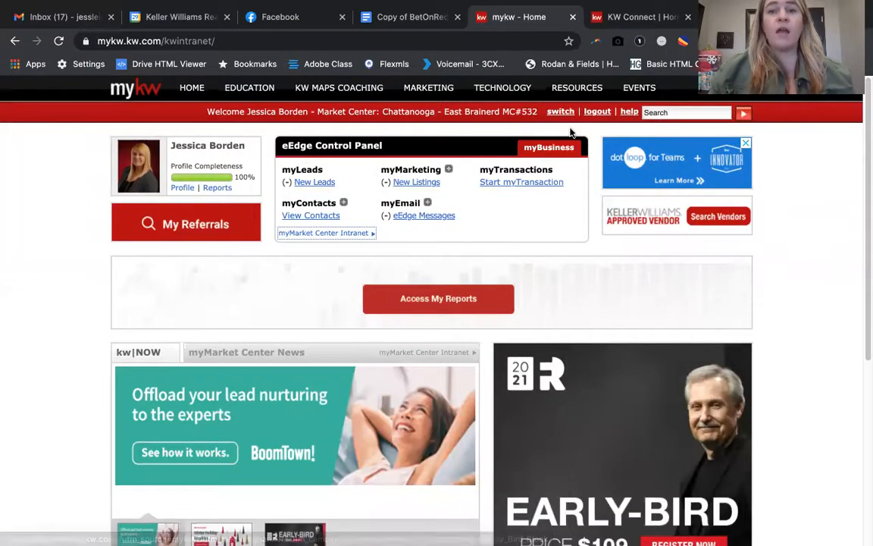
{"action": "mouse_move", "coordinate": [424, 73]}
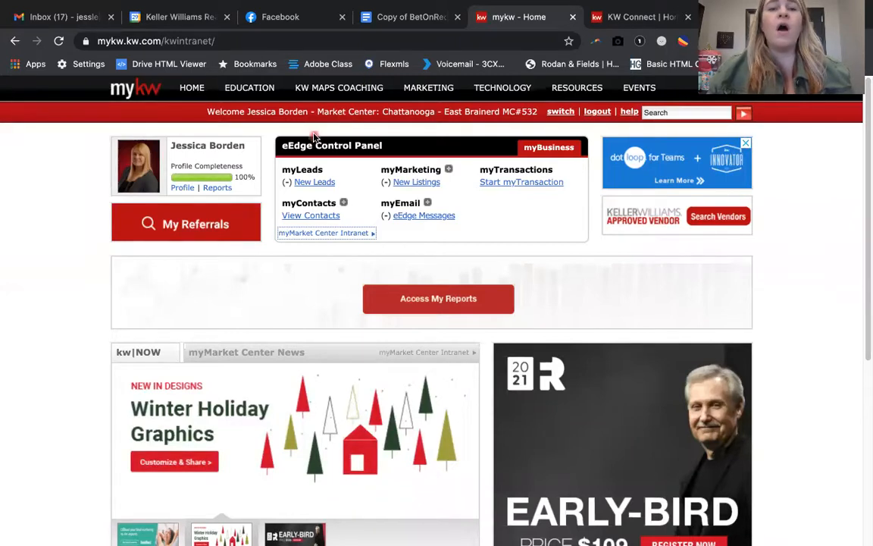
{"action": "mouse_move", "coordinate": [574, 178]}
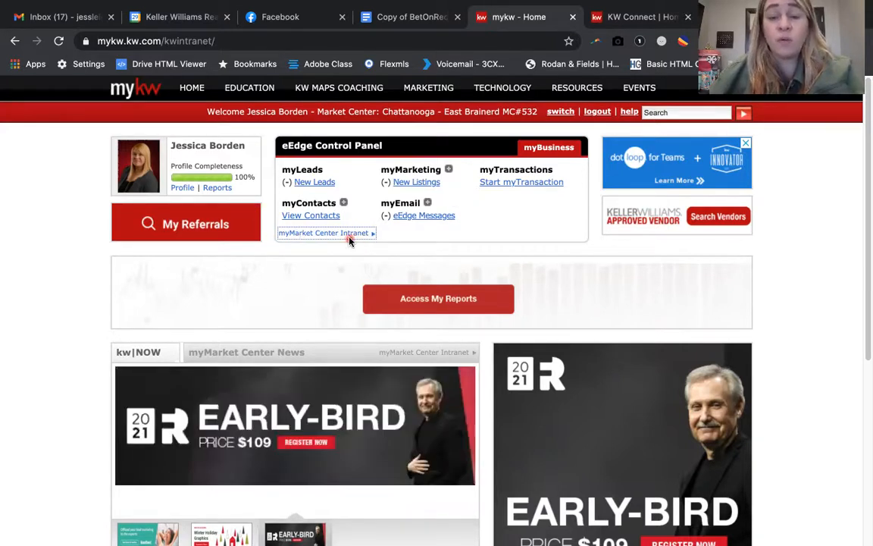
{"action": "mouse_move", "coordinate": [474, 267]}
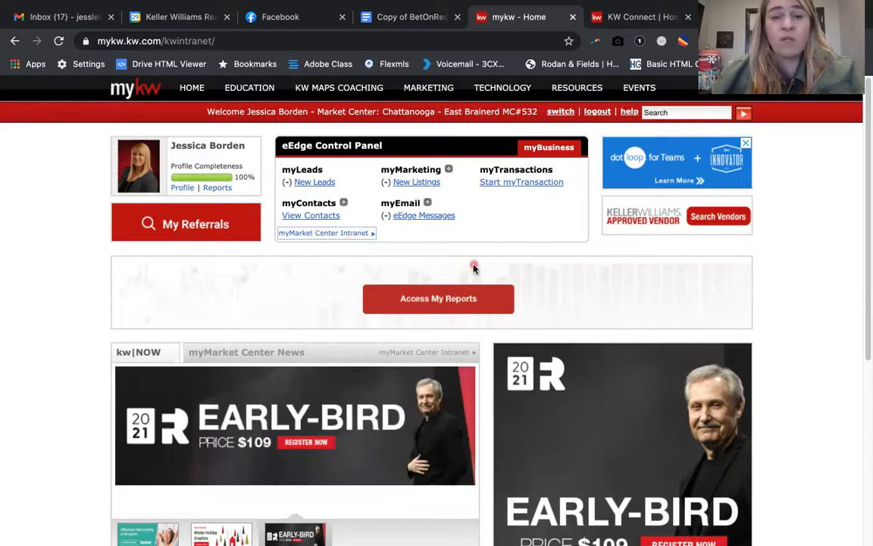
Switch to the KW Connect home page showing the eEdge transition notice
{"action": "scroll", "scroll_direction": "down", "scroll_amount": 3}
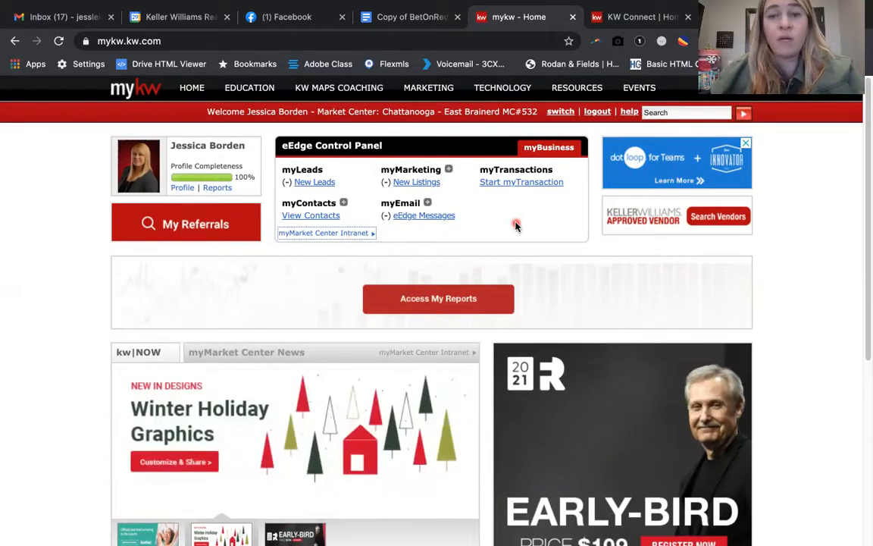
{"action": "mouse_move", "coordinate": [330, 191]}
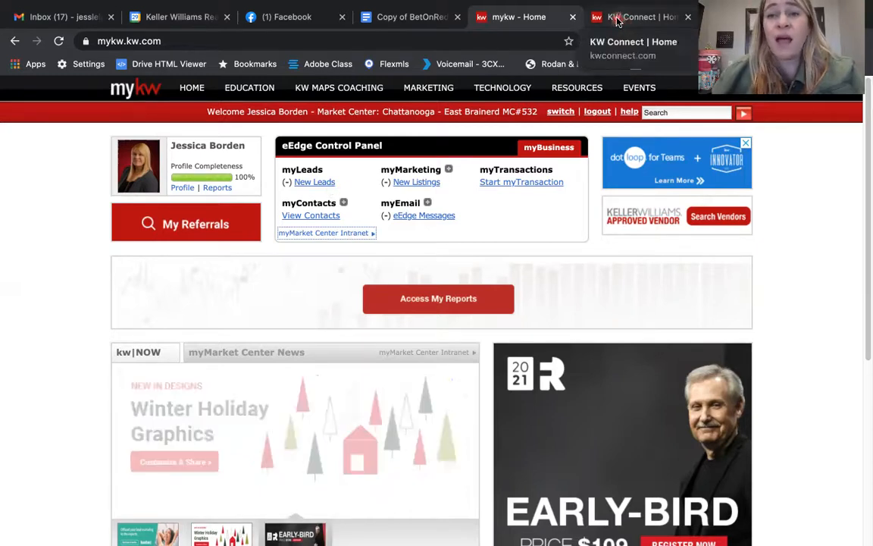
{"action": "left_click", "coordinate": [641, 16]}
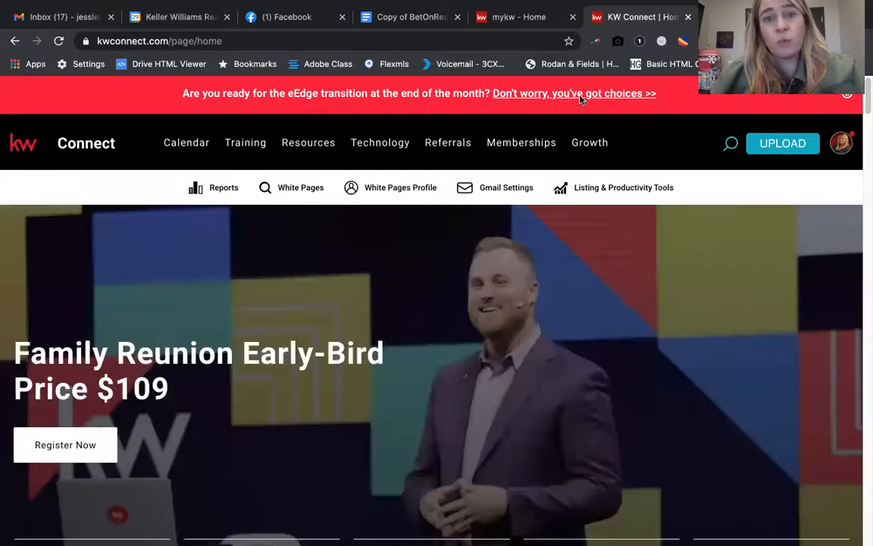
{"action": "mouse_move", "coordinate": [565, 135]}
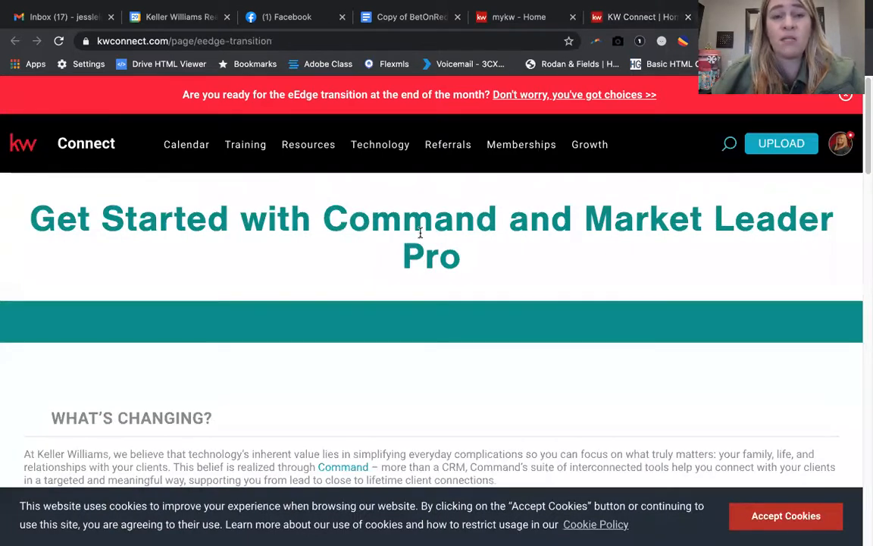
{"action": "mouse_move", "coordinate": [307, 230]}
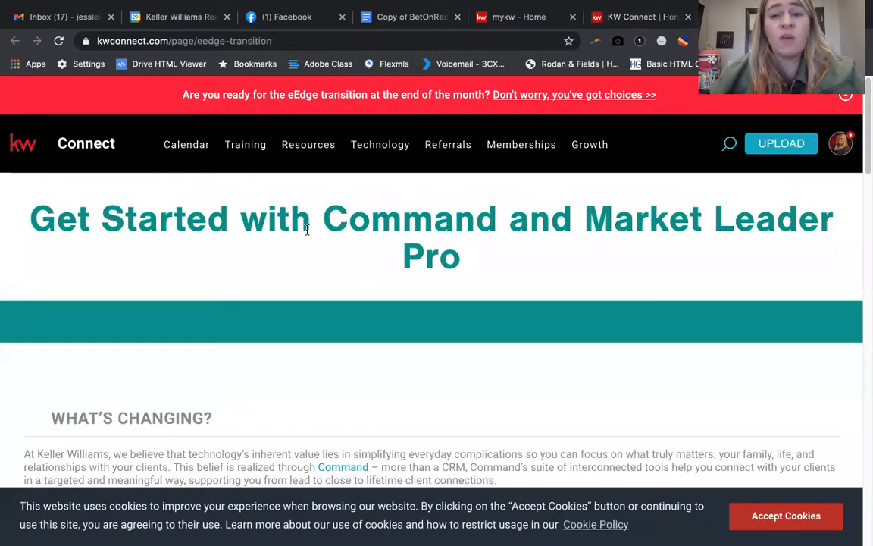
Read down the transition page, highlighting the eEdge shutoff date December 31, 2020
{"action": "scroll", "scroll_direction": "down", "scroll_amount": 3}
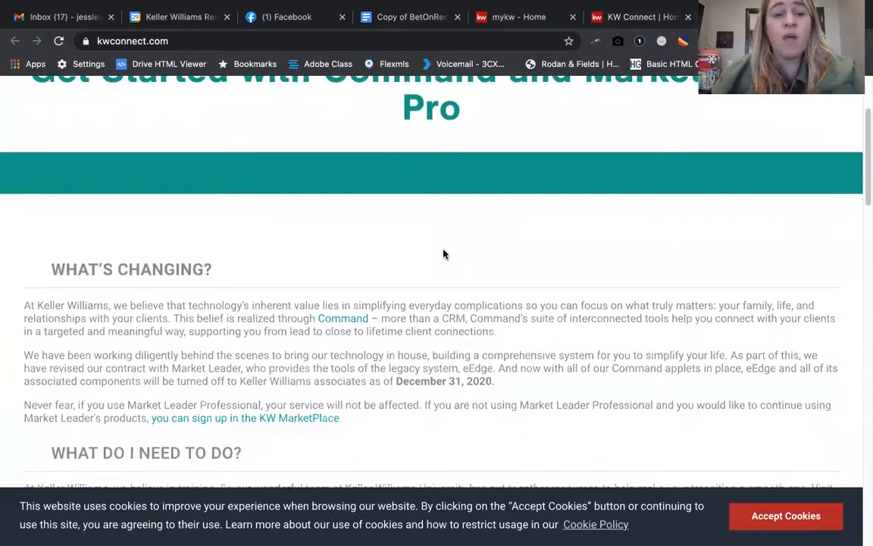
{"action": "scroll", "scroll_direction": "down", "scroll_amount": 3}
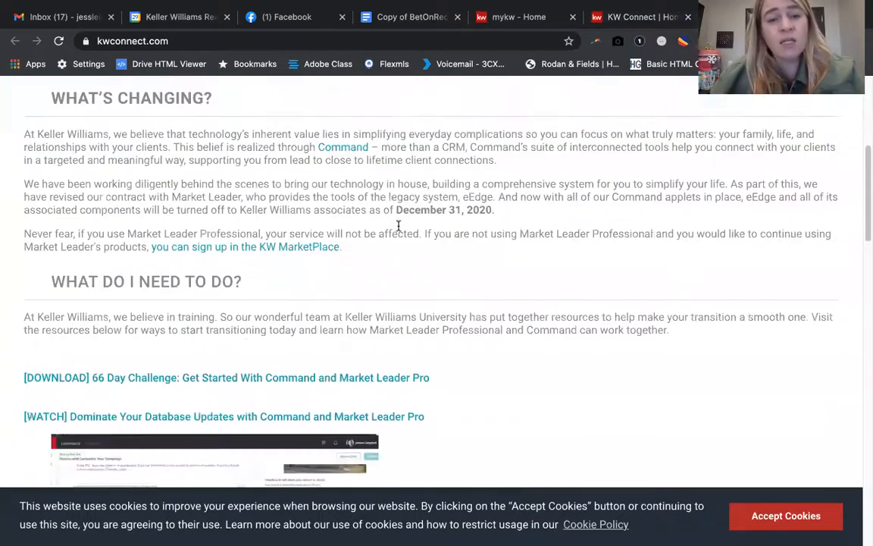
{"action": "left_click_drag", "start_coordinate": [395, 210], "coordinate": [493, 210]}
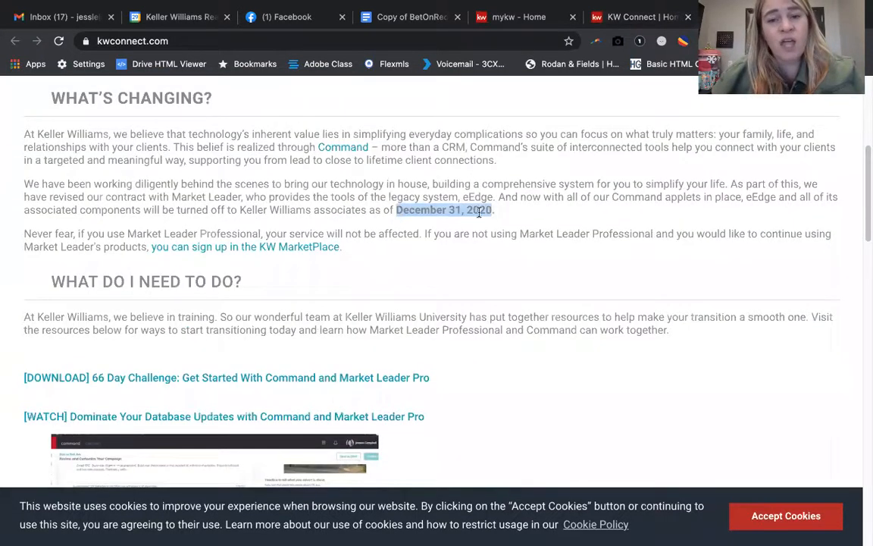
{"action": "scroll", "scroll_direction": "down", "scroll_amount": 3}
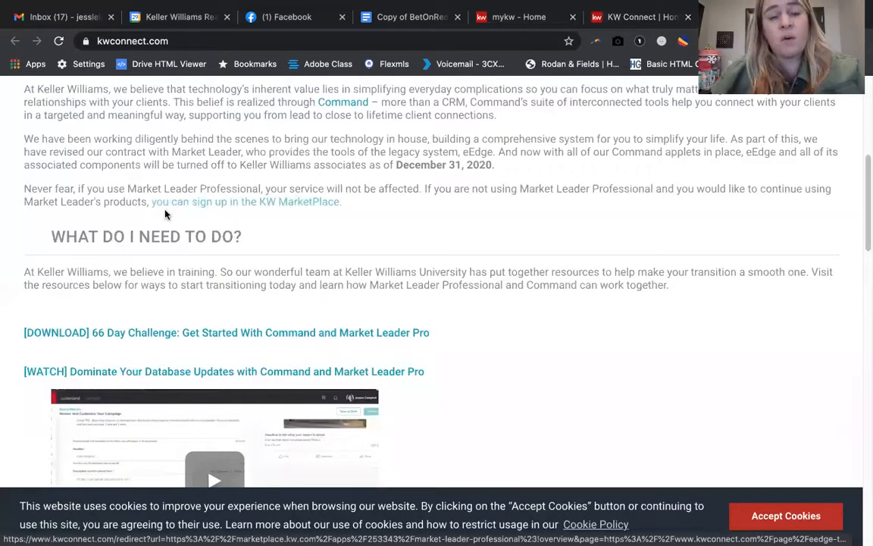
{"action": "mouse_move", "coordinate": [313, 216]}
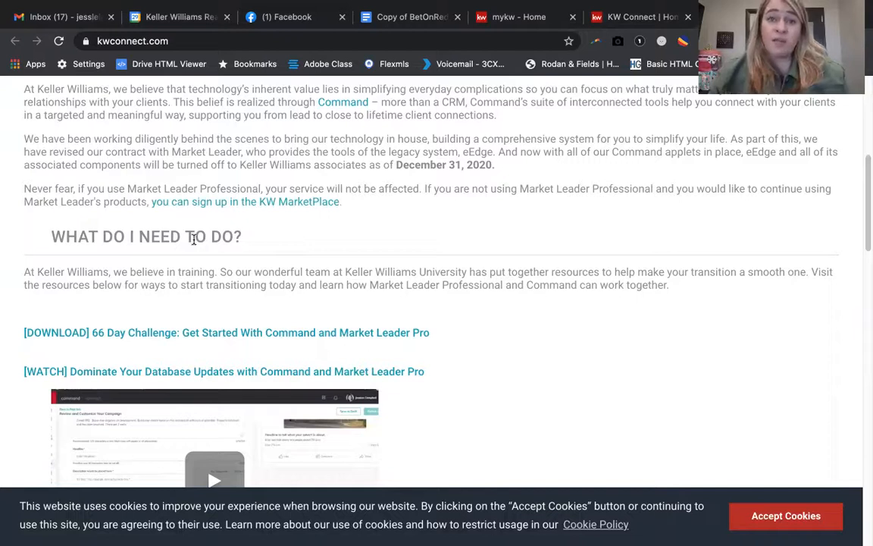
{"action": "mouse_move", "coordinate": [201, 335]}
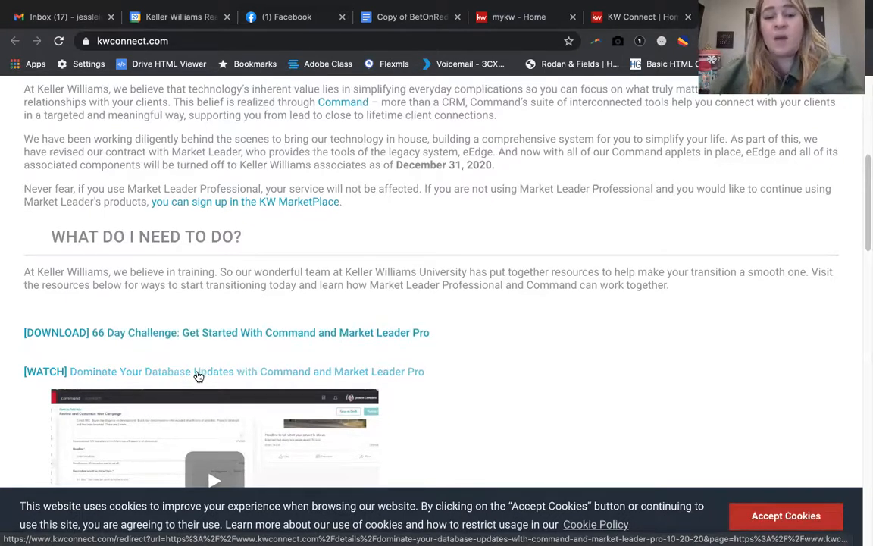
Continue down to the FAQ/Resources section listing the transition questions
{"action": "scroll", "scroll_direction": "down", "scroll_amount": 3}
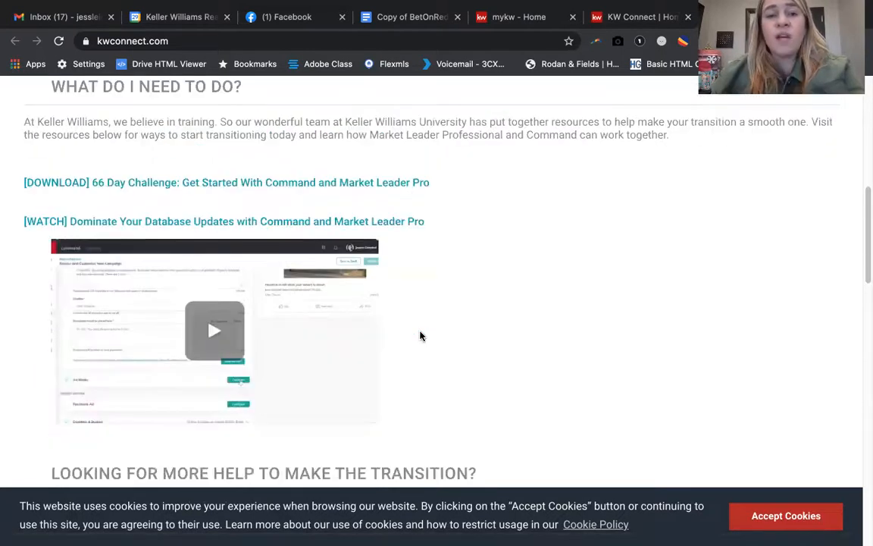
{"action": "scroll", "scroll_direction": "down", "scroll_amount": 3}
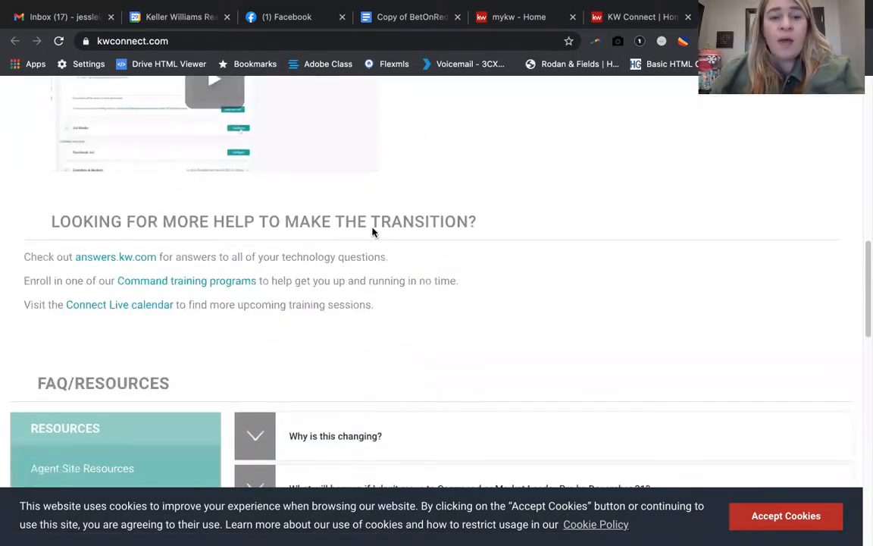
{"action": "scroll", "scroll_direction": "down", "scroll_amount": 3}
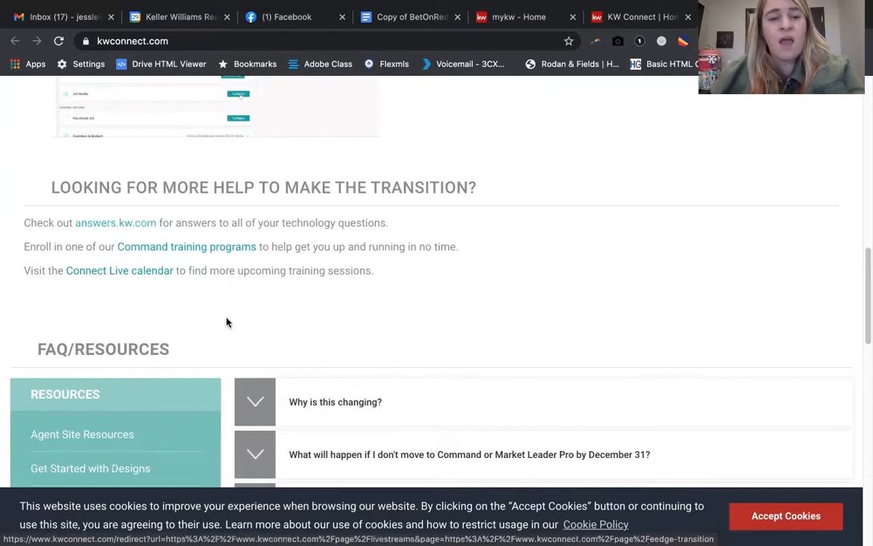
{"action": "scroll", "scroll_direction": "down", "scroll_amount": 3}
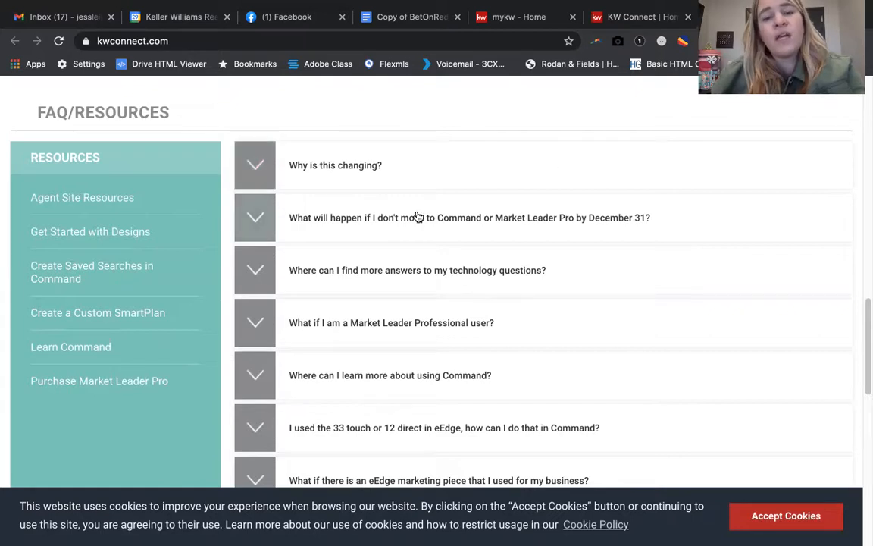
Switch to the myKW home page with the eEdge Control Panel shortcuts
{"action": "left_click", "coordinate": [523, 17]}
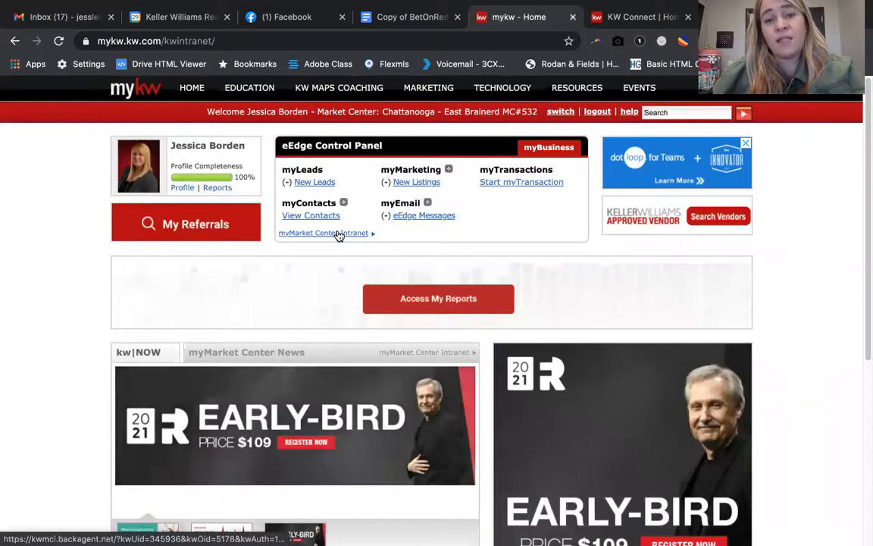
{"action": "mouse_move", "coordinate": [338, 233]}
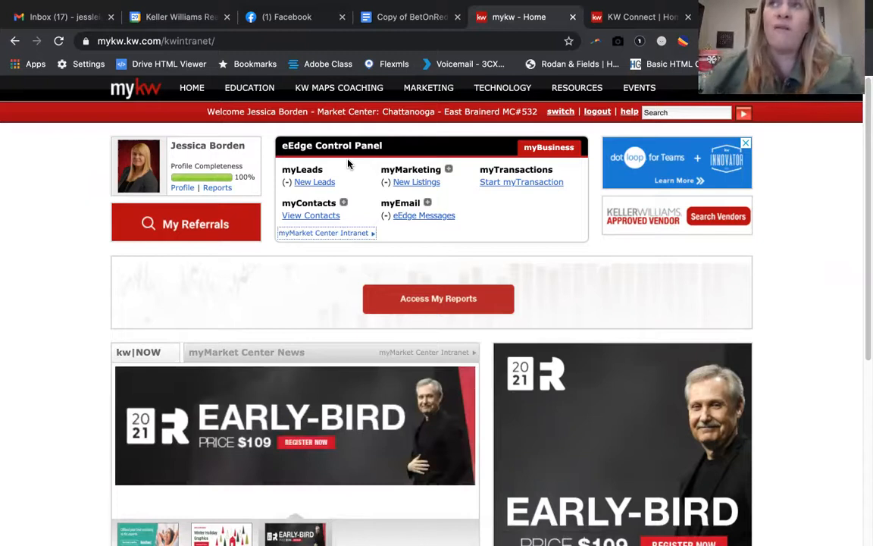
{"action": "mouse_move", "coordinate": [313, 189]}
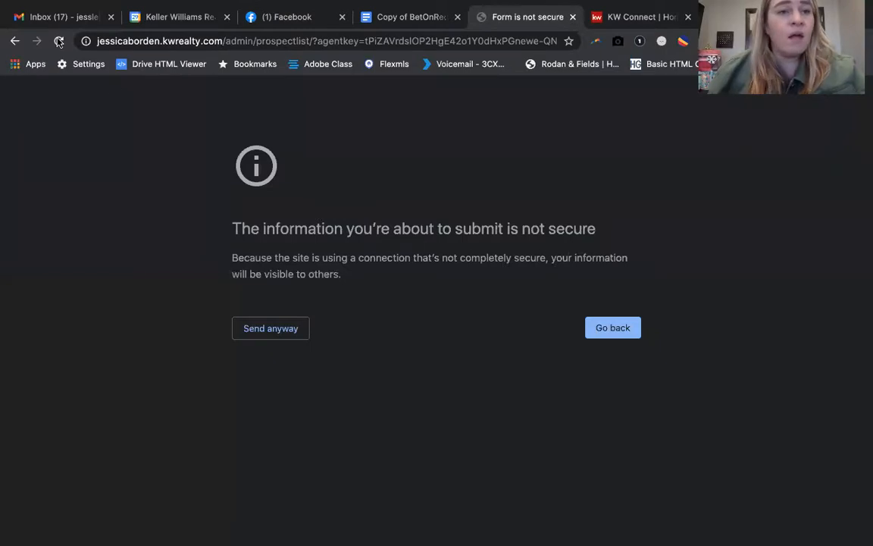
Reload the contacts page and choose Send anyway to get past the insecure-form warning
{"action": "left_click", "coordinate": [54, 41]}
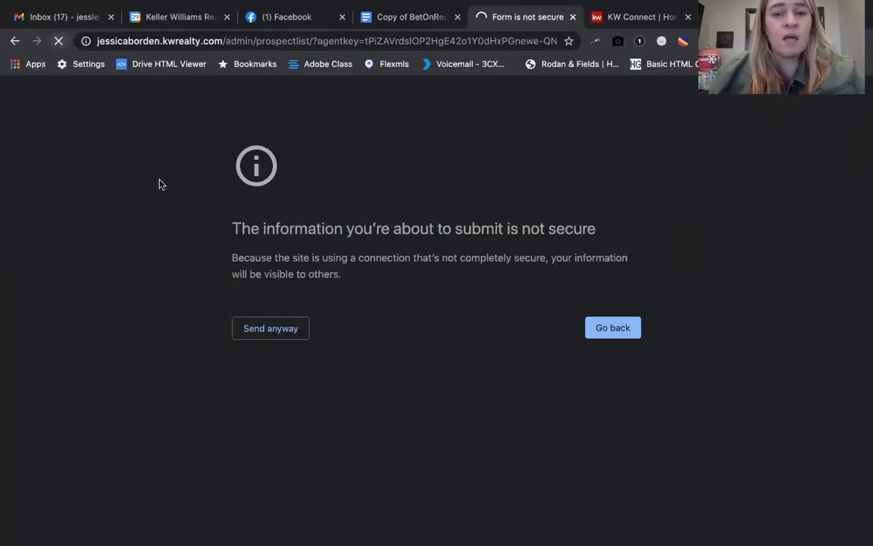
{"action": "left_click", "coordinate": [271, 328]}
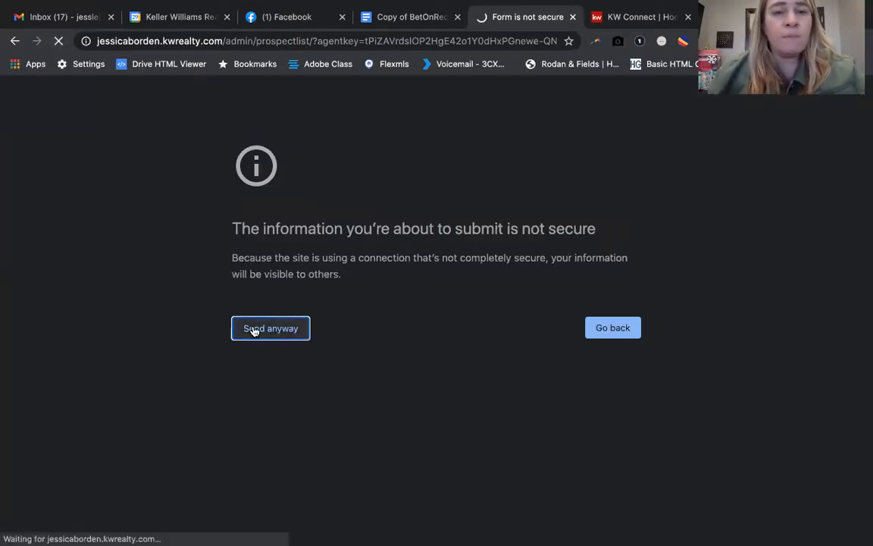
{"action": "left_click", "coordinate": [270, 328]}
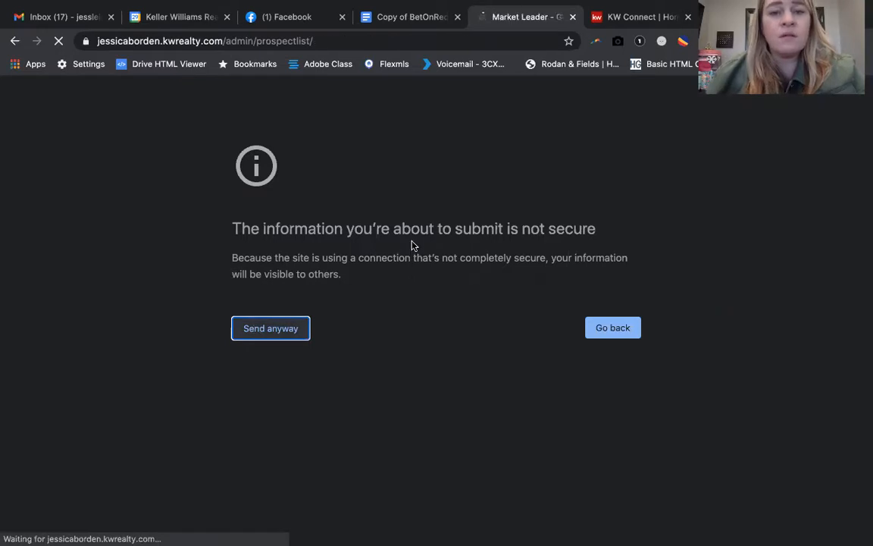
{"action": "left_click", "coordinate": [270, 327]}
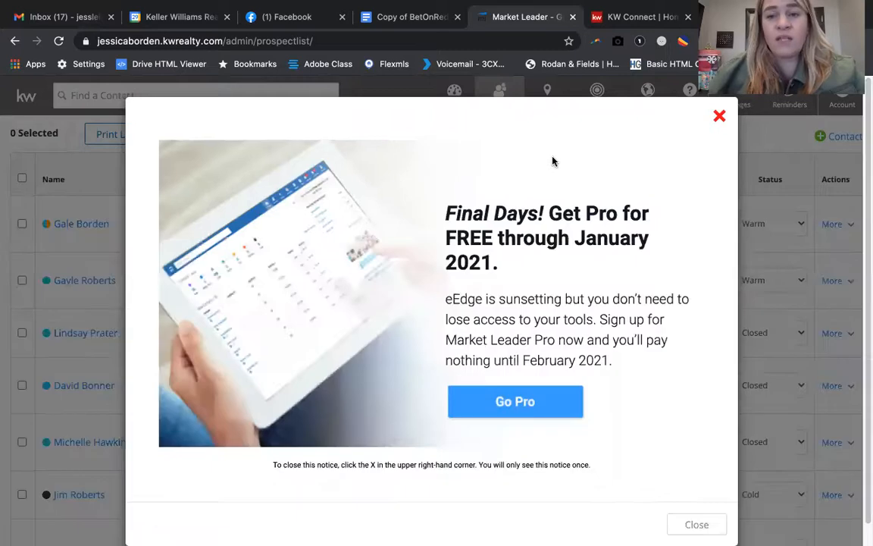
{"action": "mouse_move", "coordinate": [509, 316]}
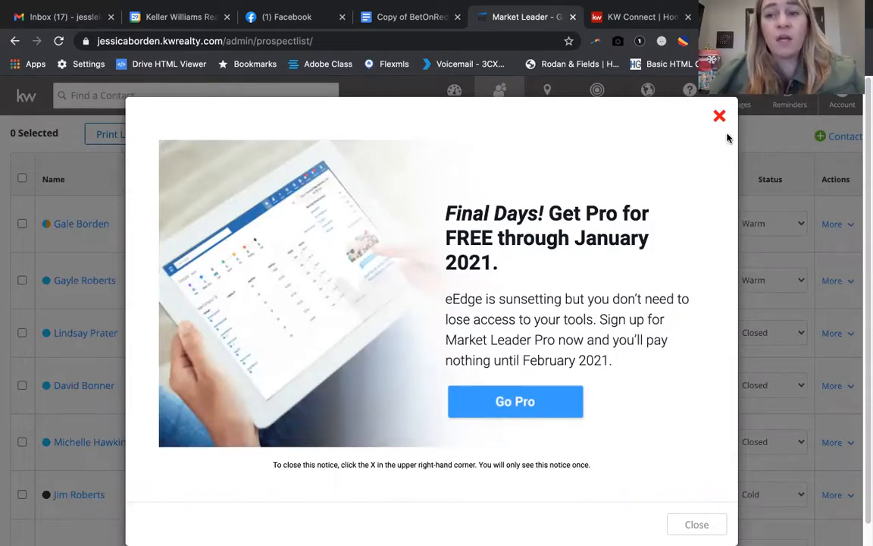
{"action": "mouse_move", "coordinate": [644, 185]}
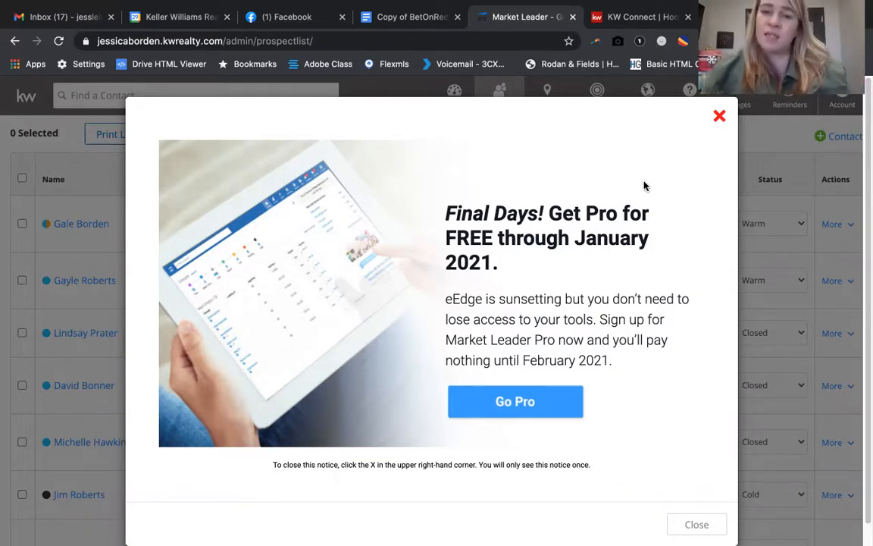
{"action": "mouse_move", "coordinate": [640, 183]}
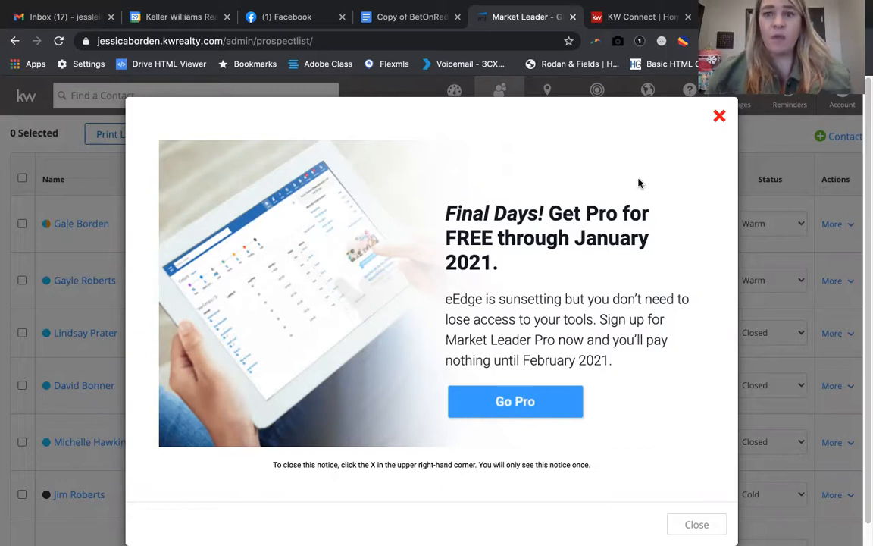
Close the 'Final Days! Get Pro' promotion popup over the contact list
{"action": "left_click", "coordinate": [718, 115]}
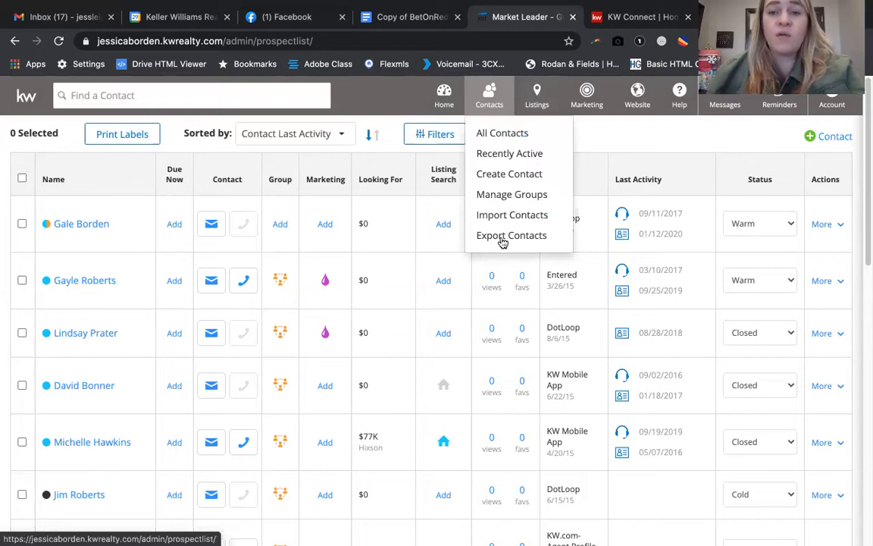
Choose Export Contacts to load the Export contacts to CSV file page
{"action": "left_click", "coordinate": [511, 235]}
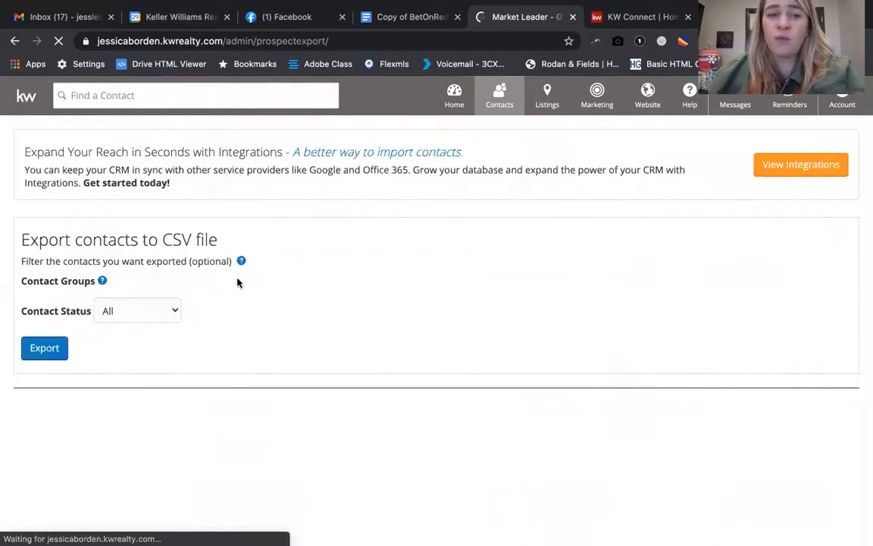
{"action": "left_click", "coordinate": [137, 310]}
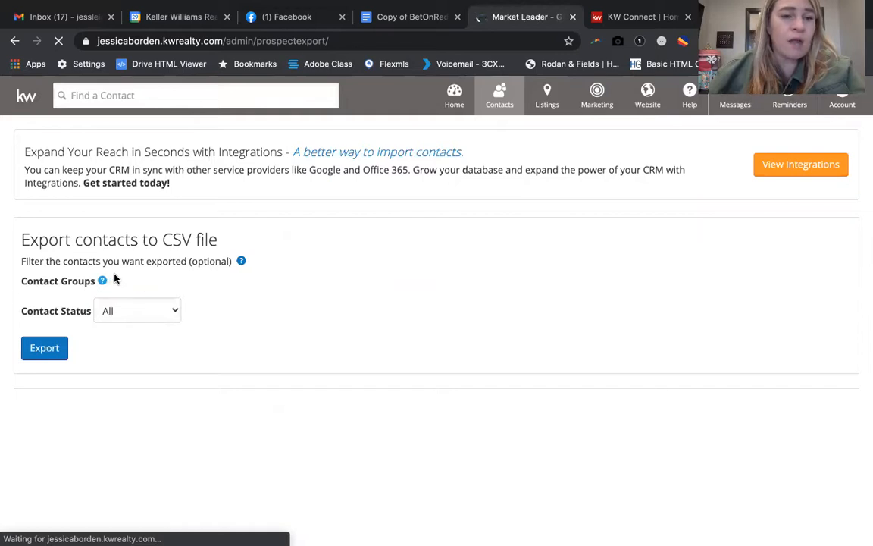
{"action": "left_click", "coordinate": [137, 310]}
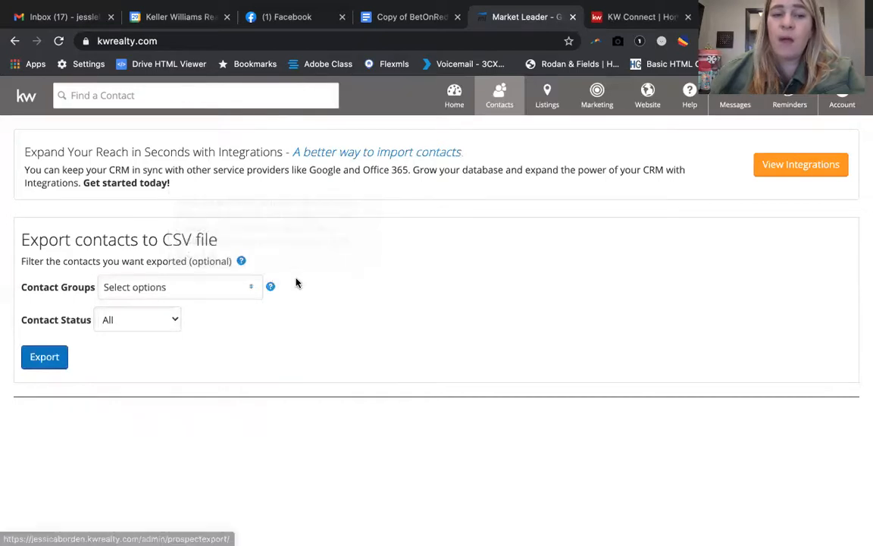
{"action": "mouse_move", "coordinate": [152, 327]}
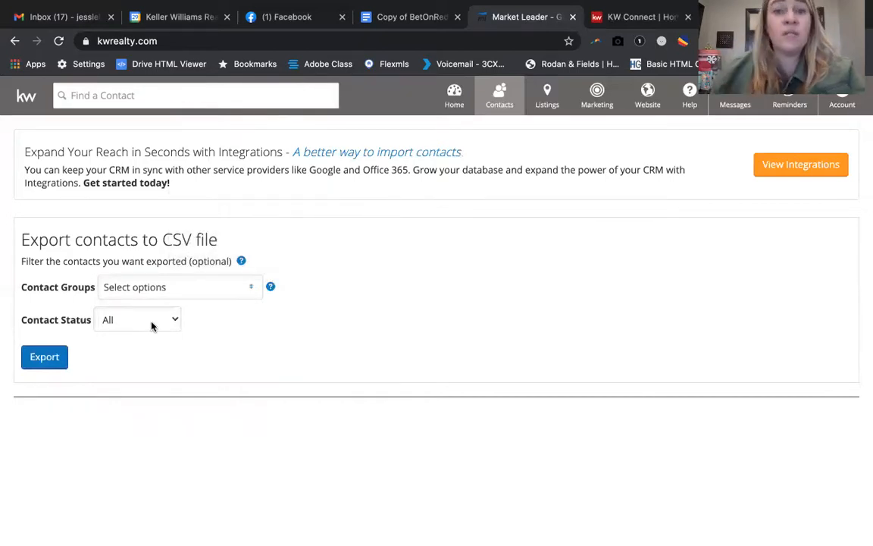